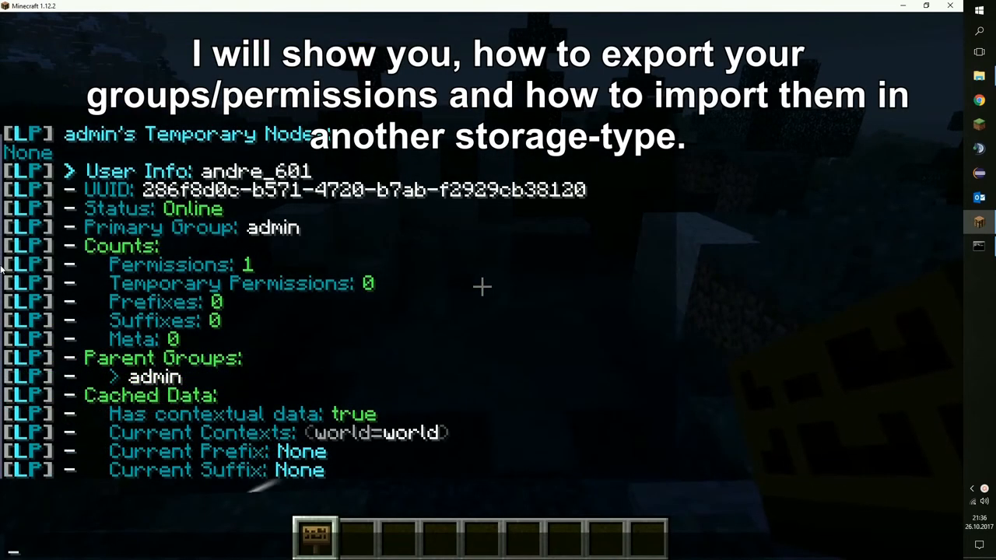
mouse_move(288, 263)
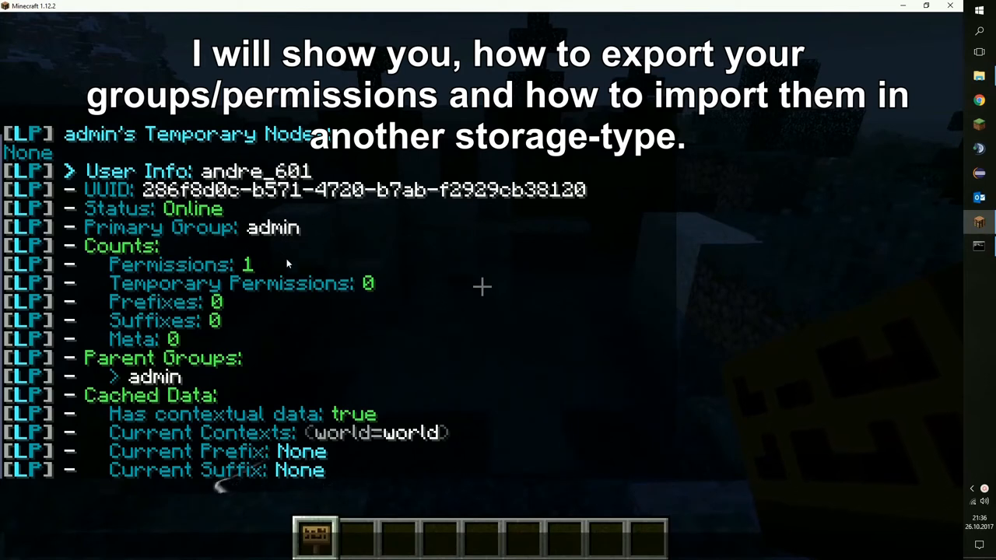
- Start a LuckPerms command by typing /lp in the Minecraft chat
type("/lp")
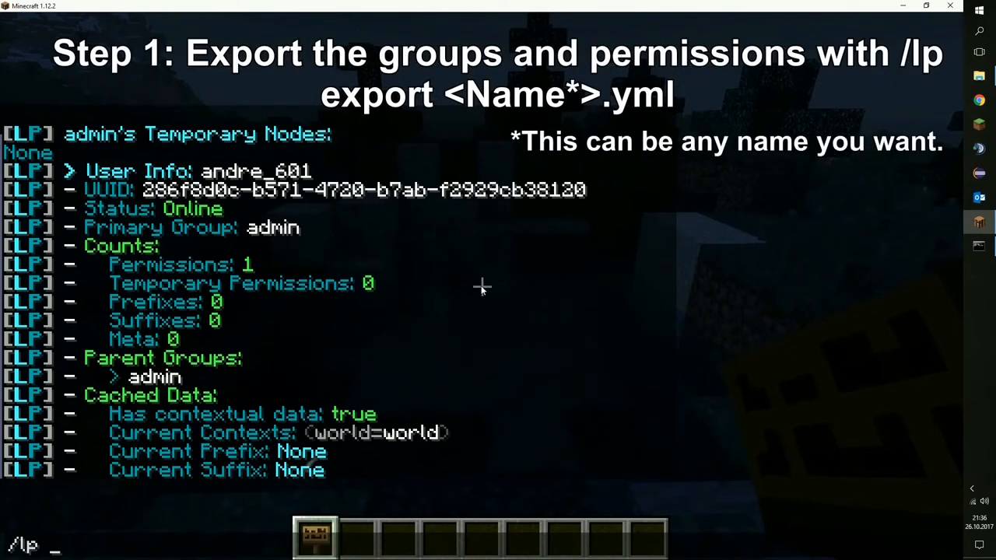
- Run /lp export data.yml to export groups, tracks and users
type("exü")
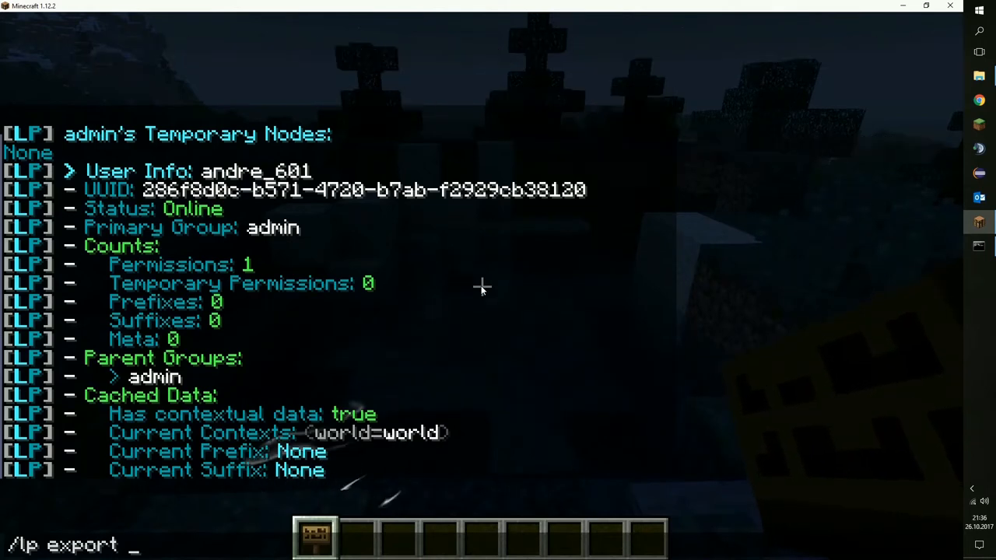
type("data.yml")
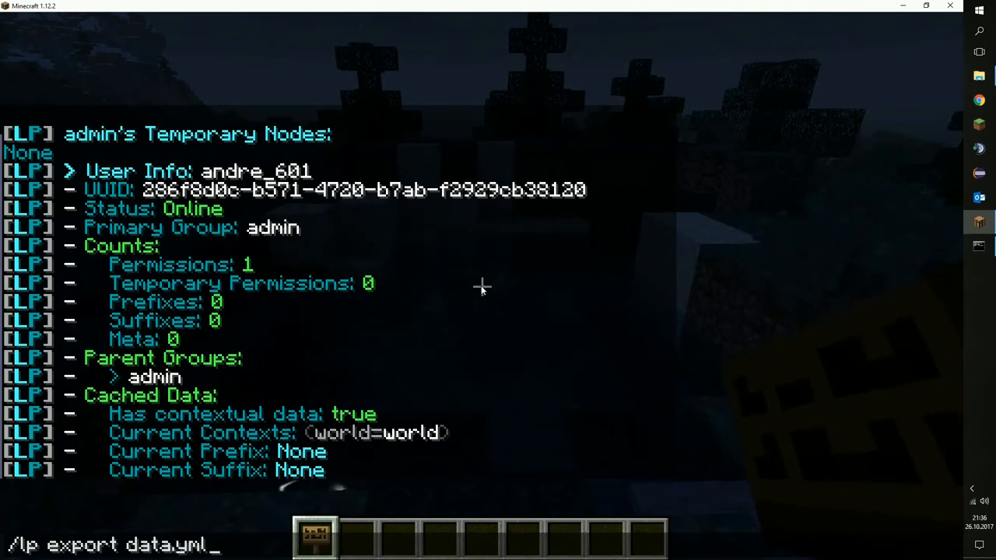
key("enter")
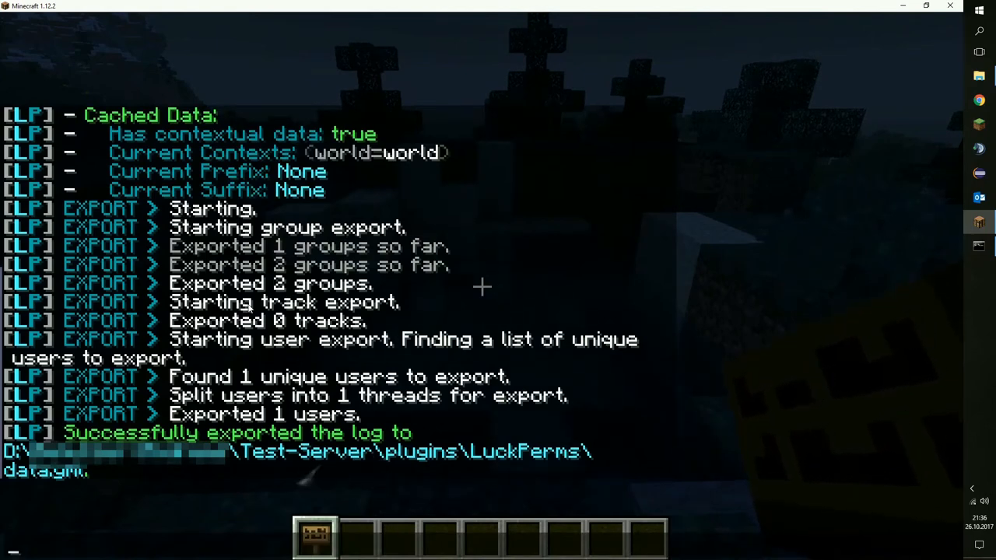
mouse_move(378, 476)
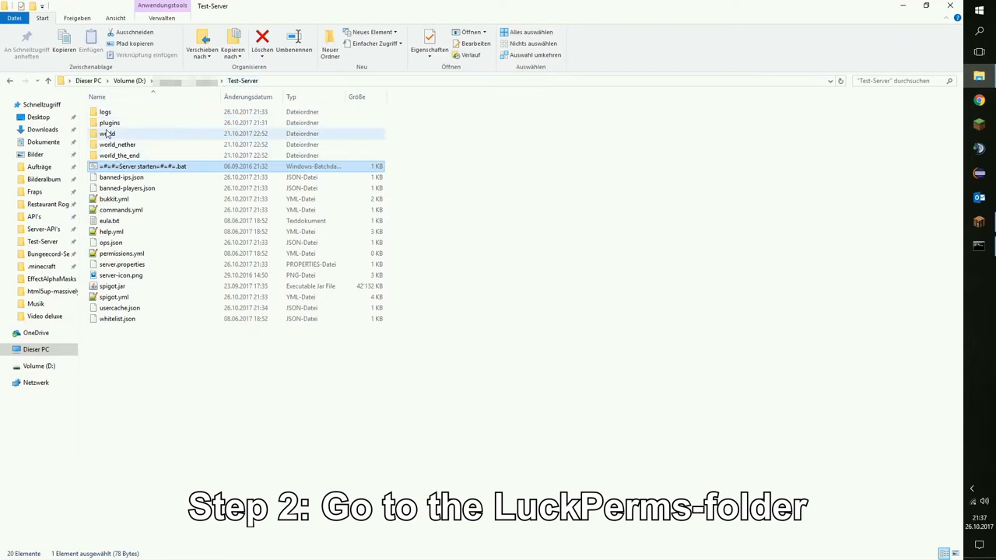
- Go into plugins, then LuckPerms, and select config.yml
double_click(109, 122)
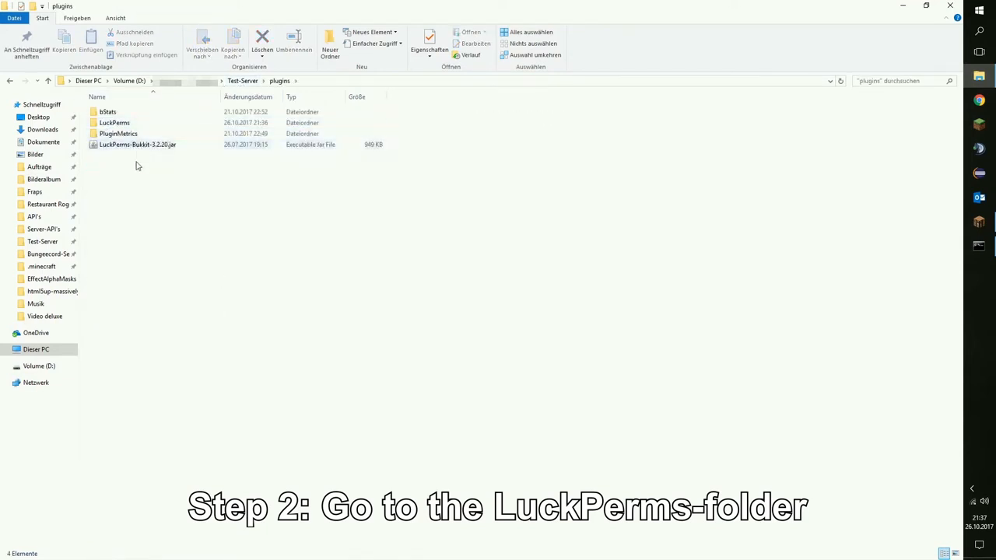
double_click(114, 122)
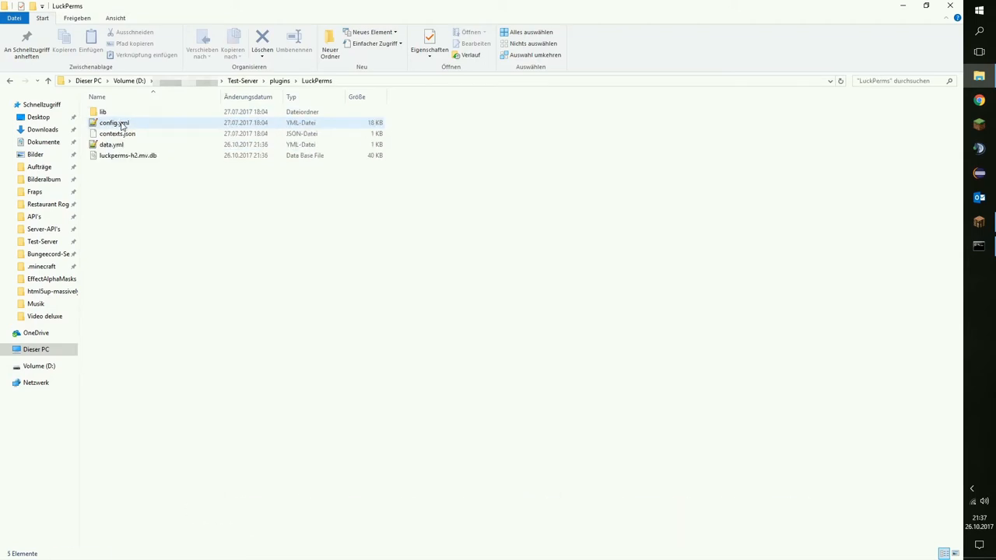
left_click(111, 144)
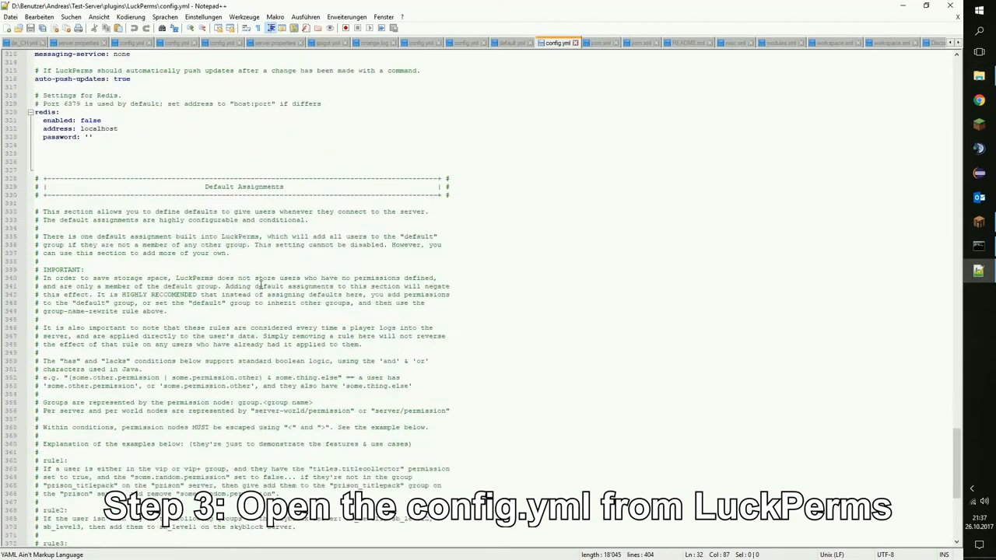
- Replace the storage-method value h2 with yaml in config.yml
scroll("up", 3)
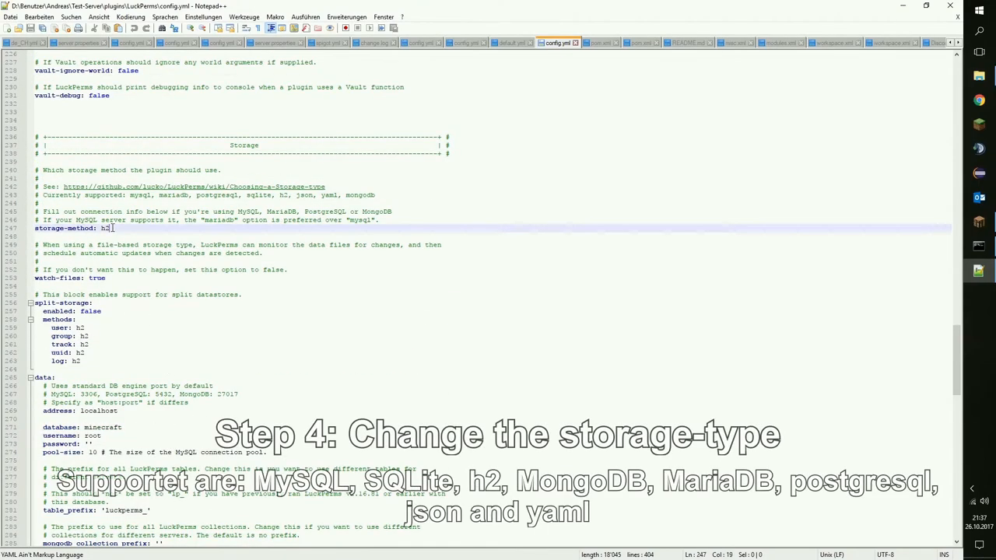
key("BackSpace")
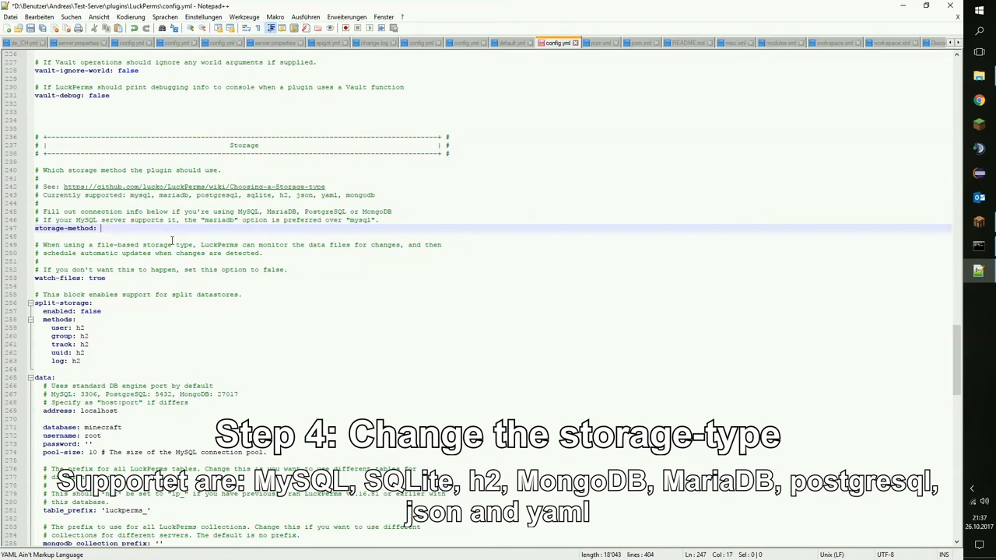
type("yaml")
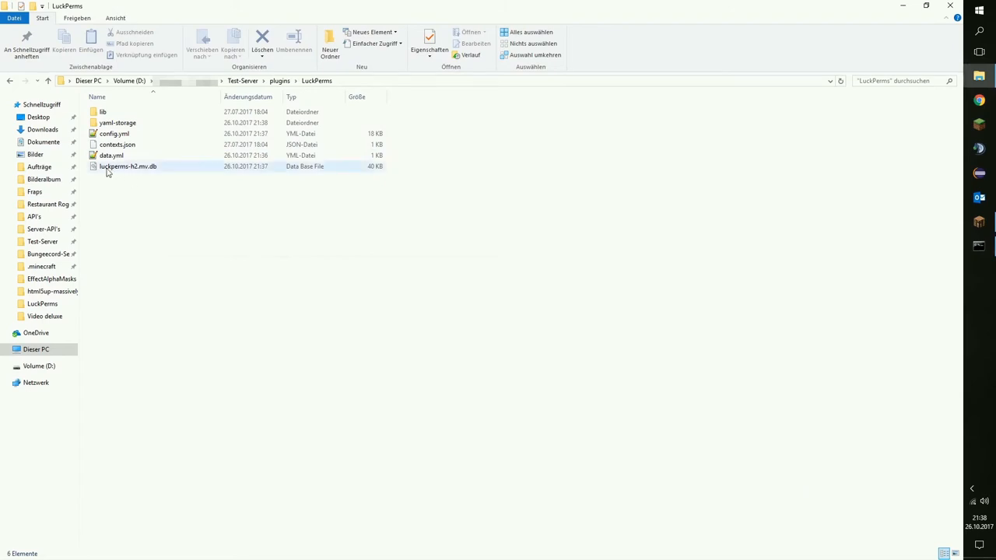
- Open yaml-storage, then groups, to find default.yml
double_click(117, 123)
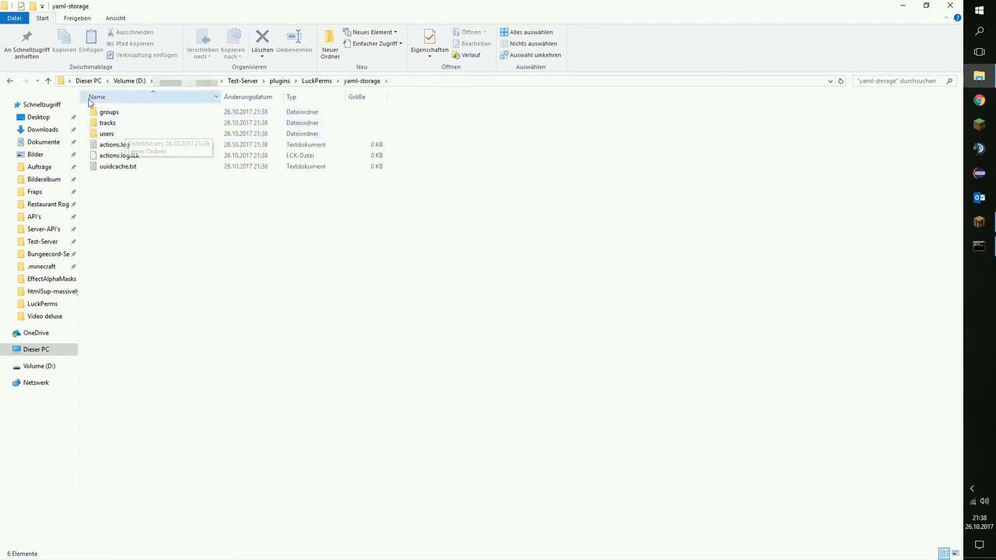
double_click(109, 112)
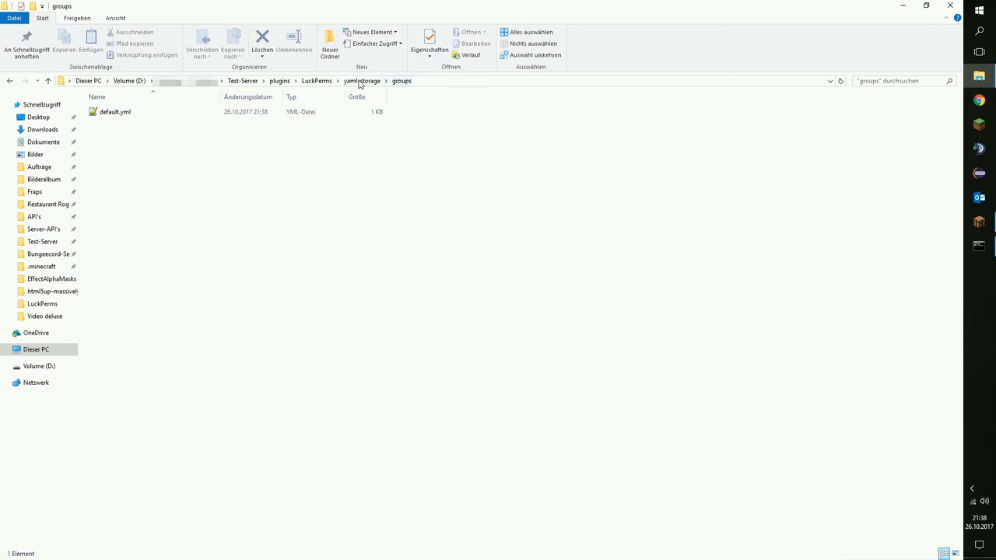
left_click(316, 80)
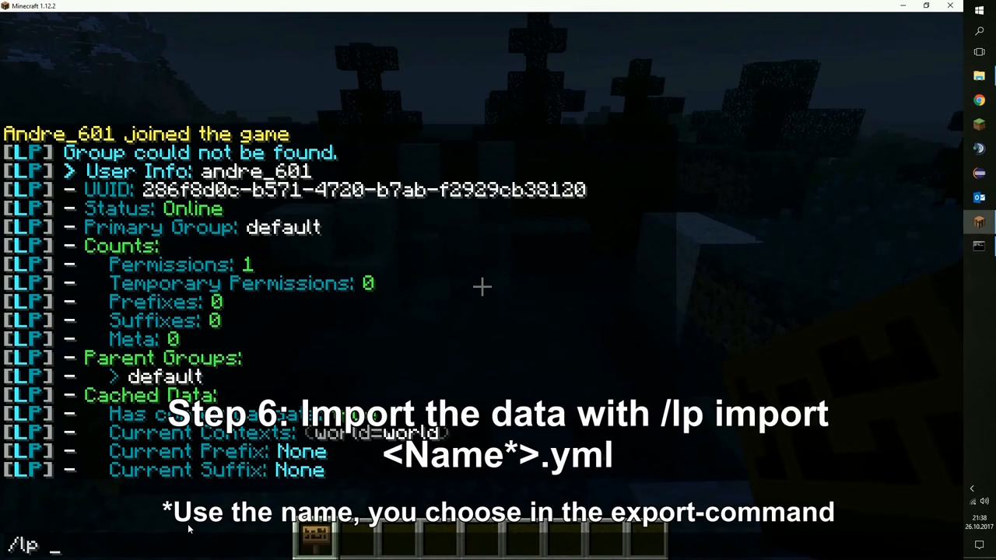
- Run /lp import data.yml in the Minecraft chat
type("import data")
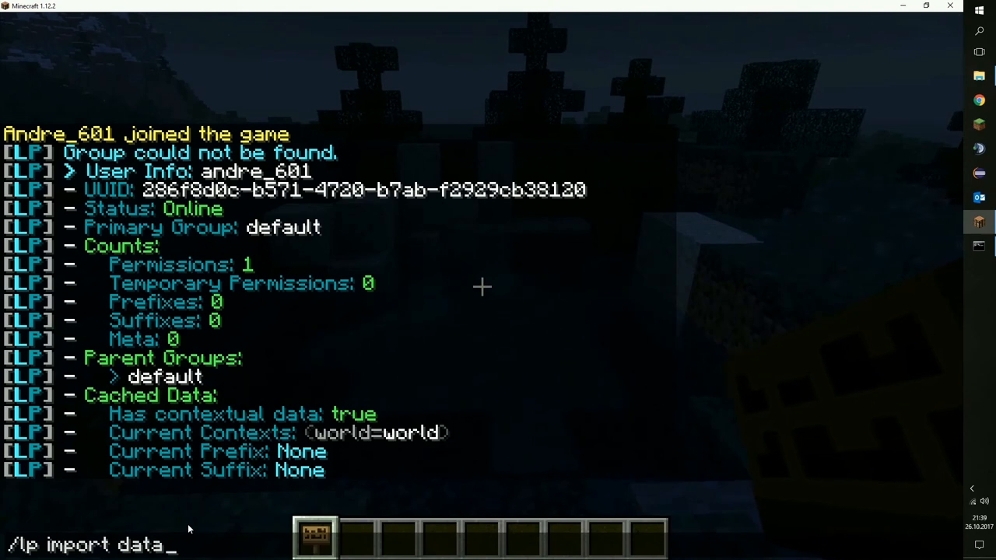
key("enter")
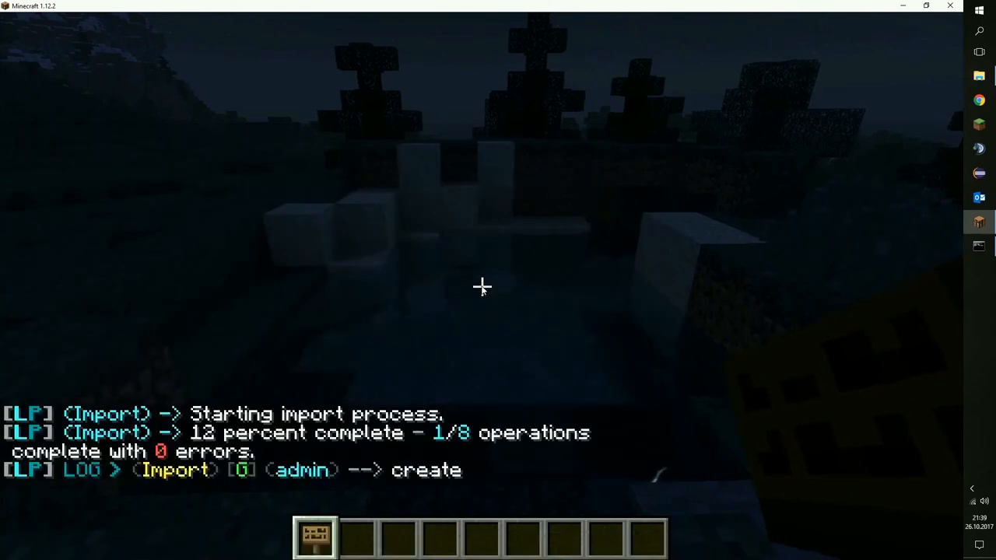